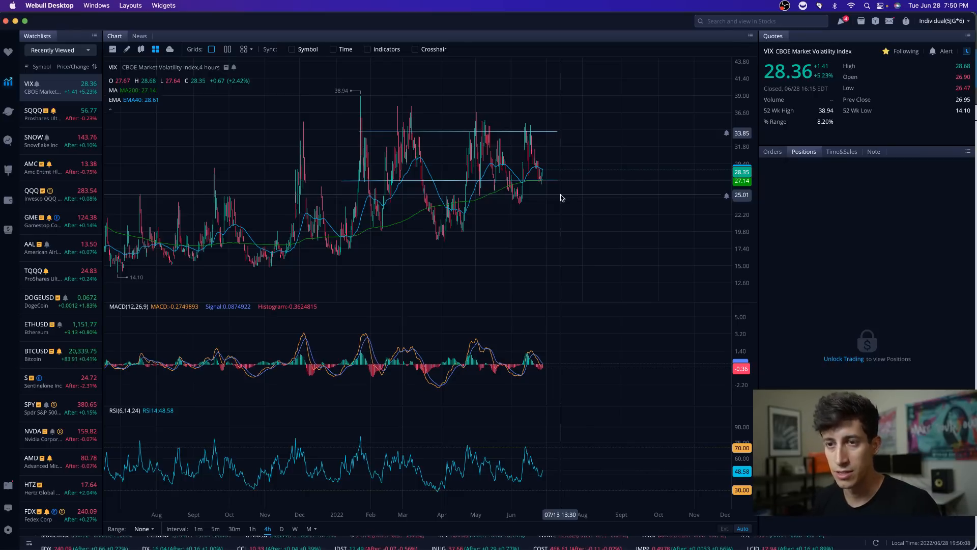
mouse_move(574, 178)
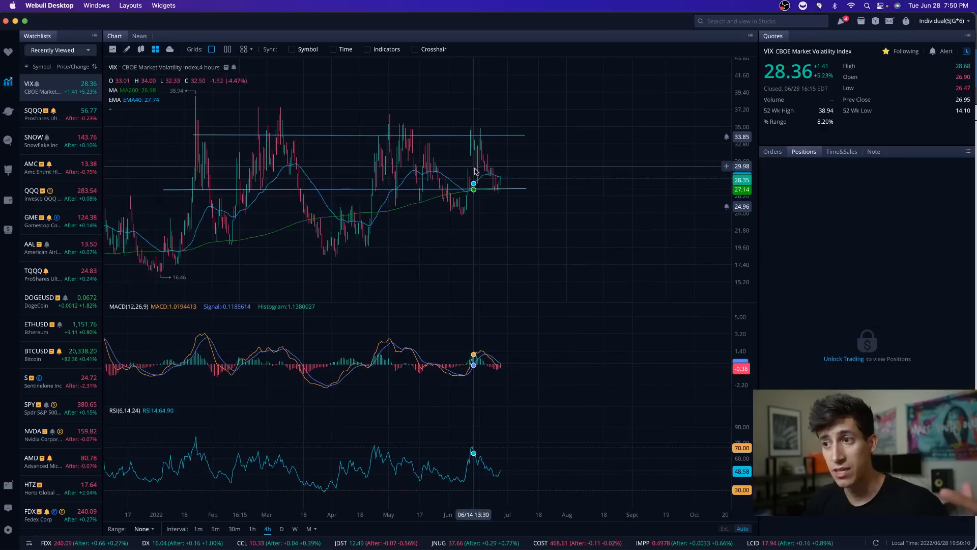
mouse_move(505, 166)
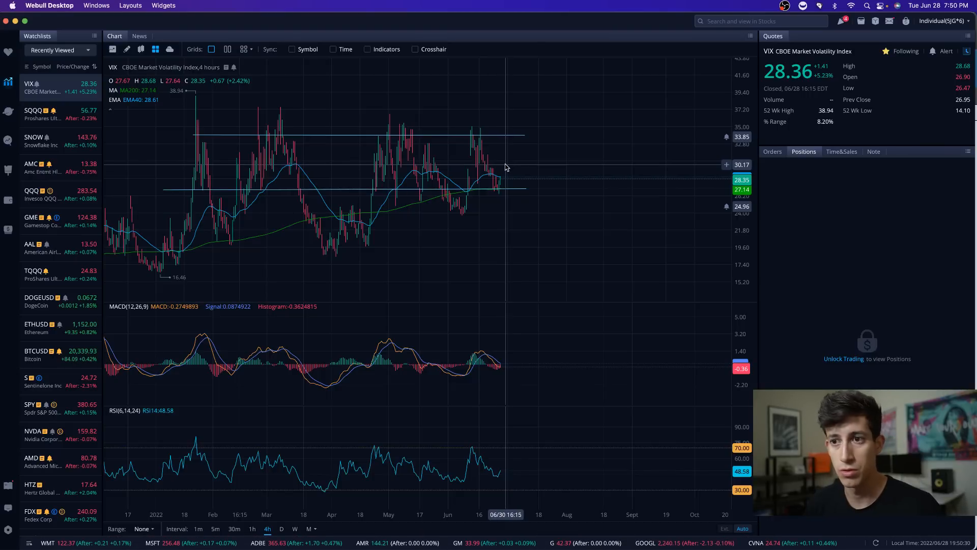
mouse_move(505, 169)
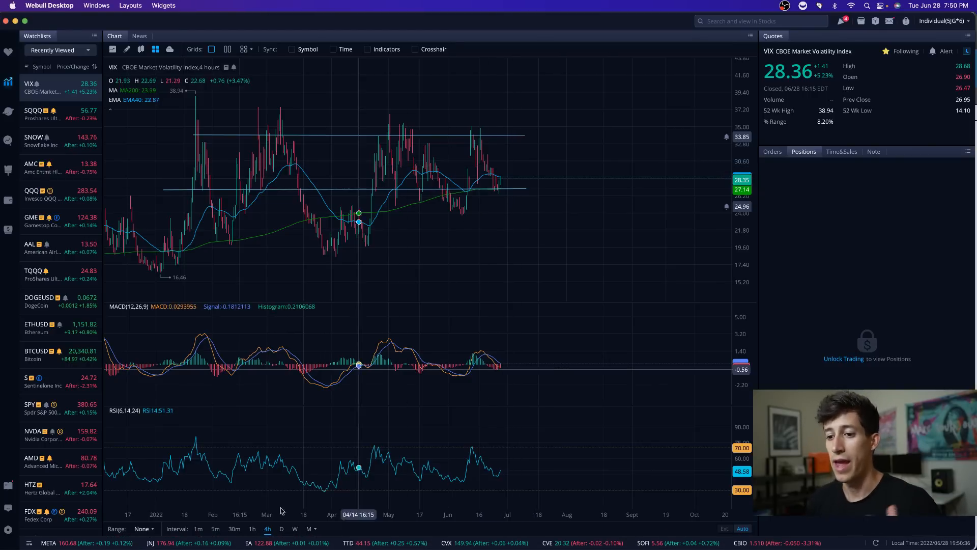
Switch the VIX chart to the 5-minute interval
click(215, 528)
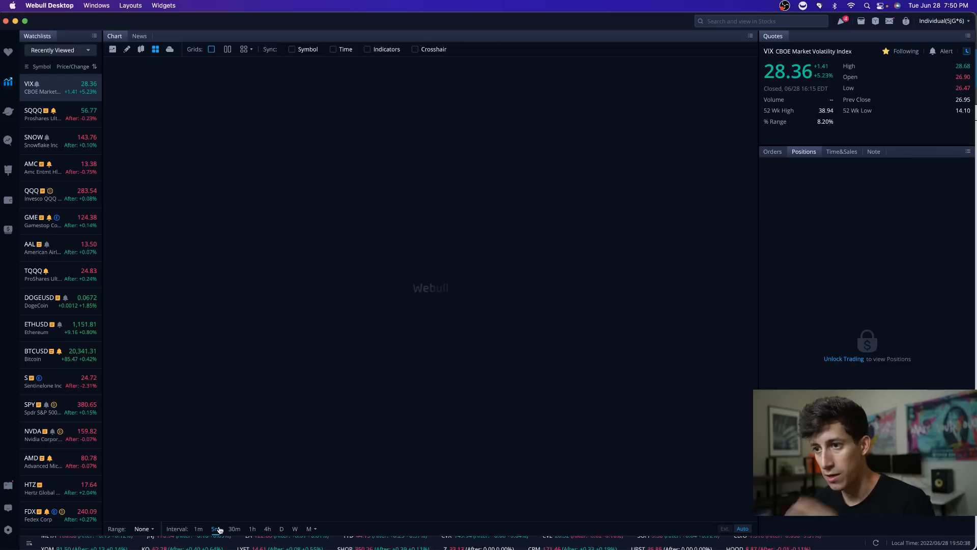
click(216, 529)
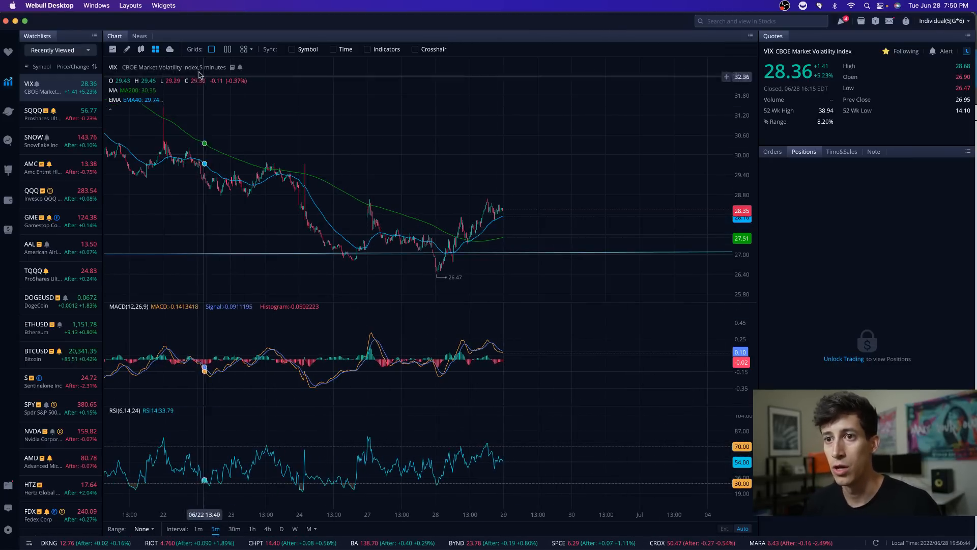
mouse_move(437, 254)
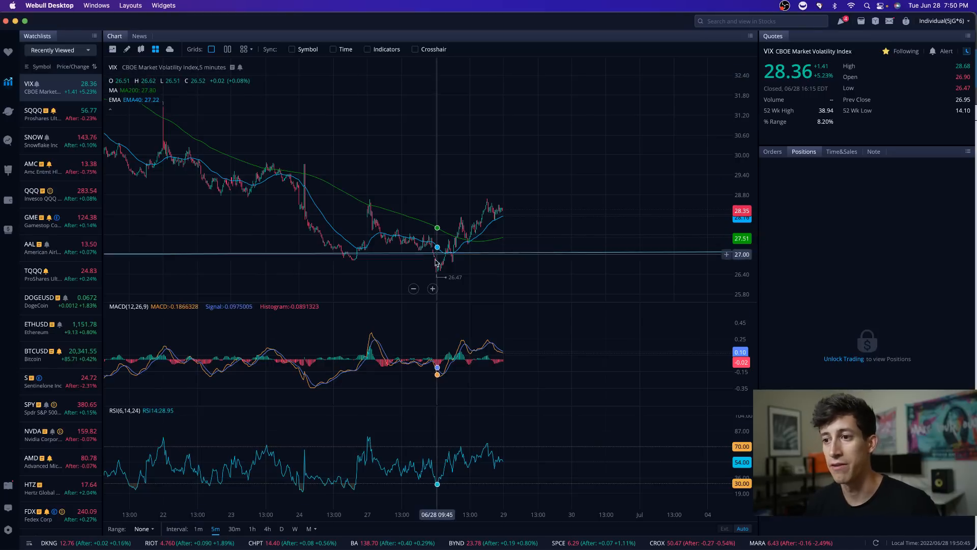
mouse_move(499, 221)
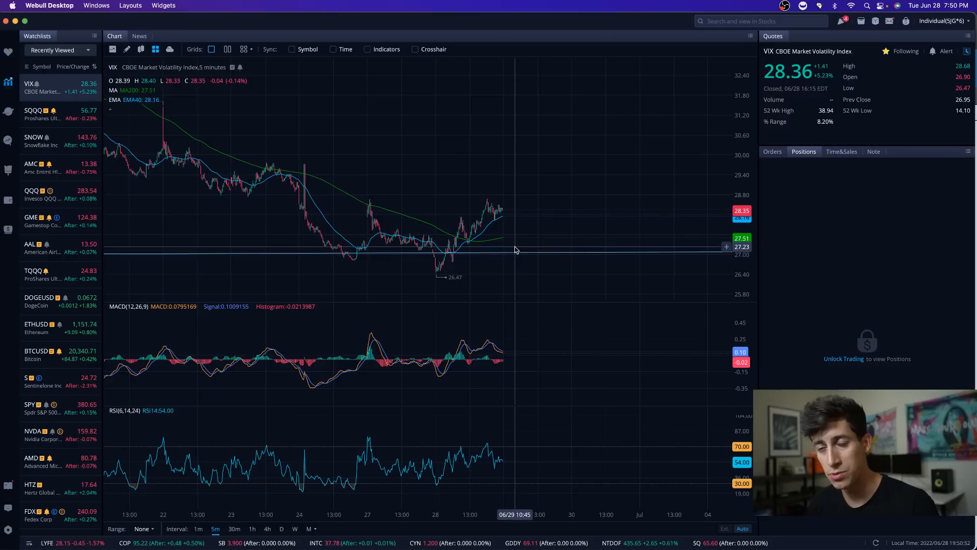
mouse_move(511, 249)
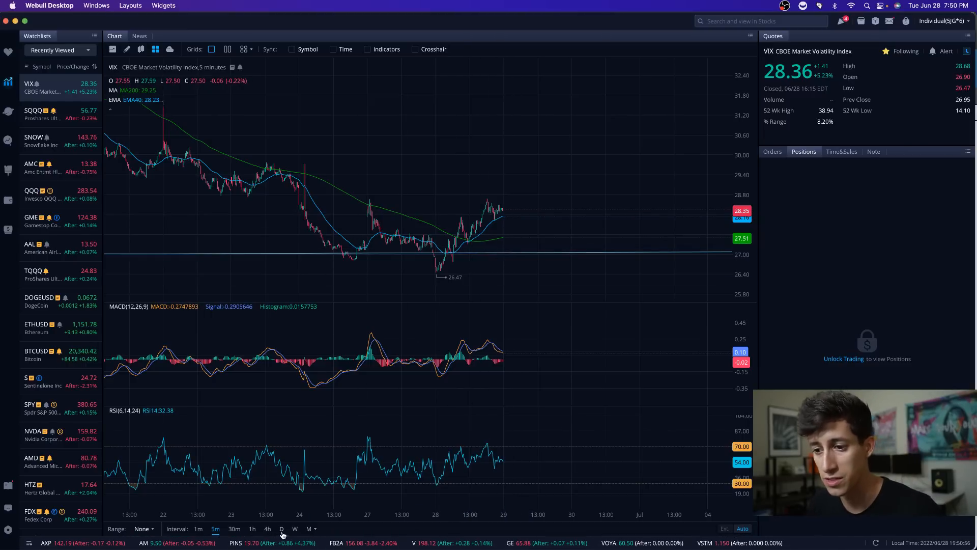
Switch the VIX chart to daily candles
click(281, 528)
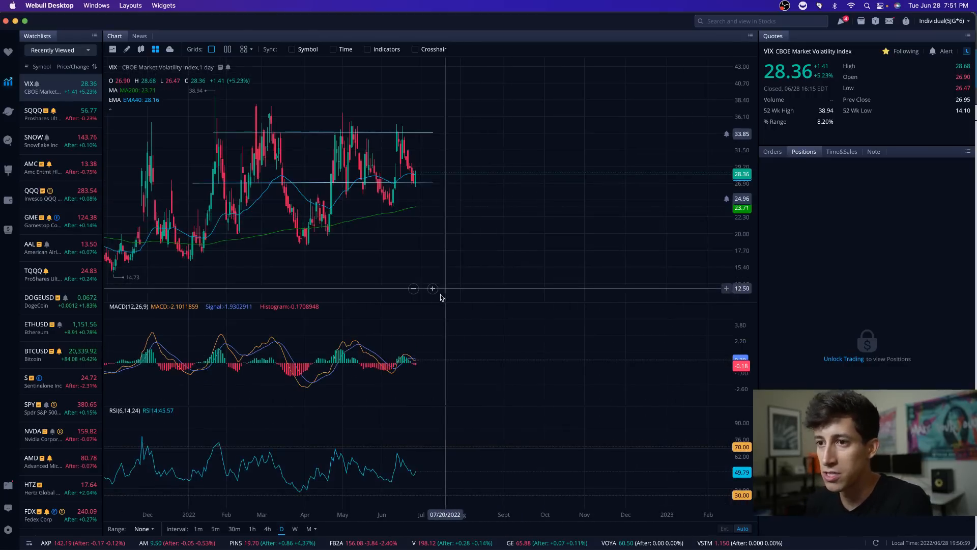
mouse_move(327, 219)
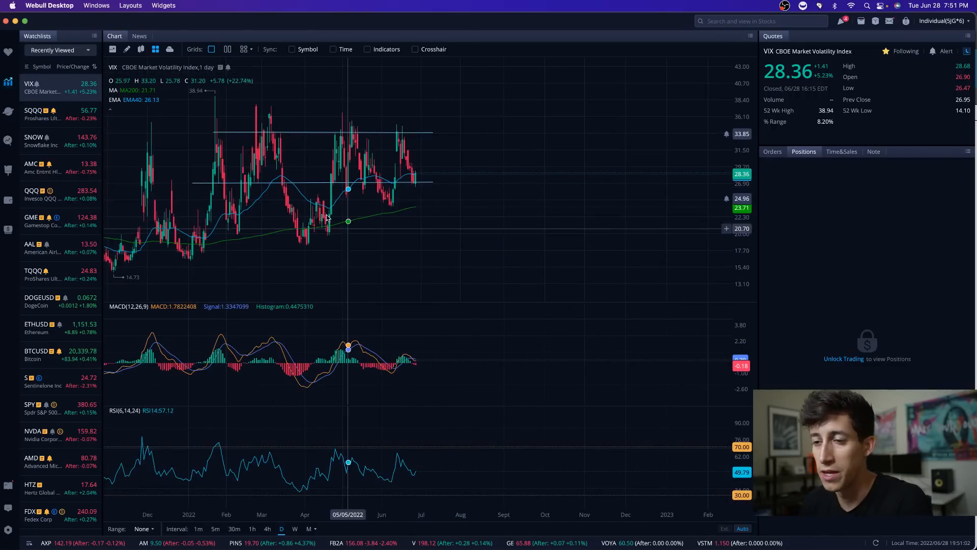
mouse_move(292, 182)
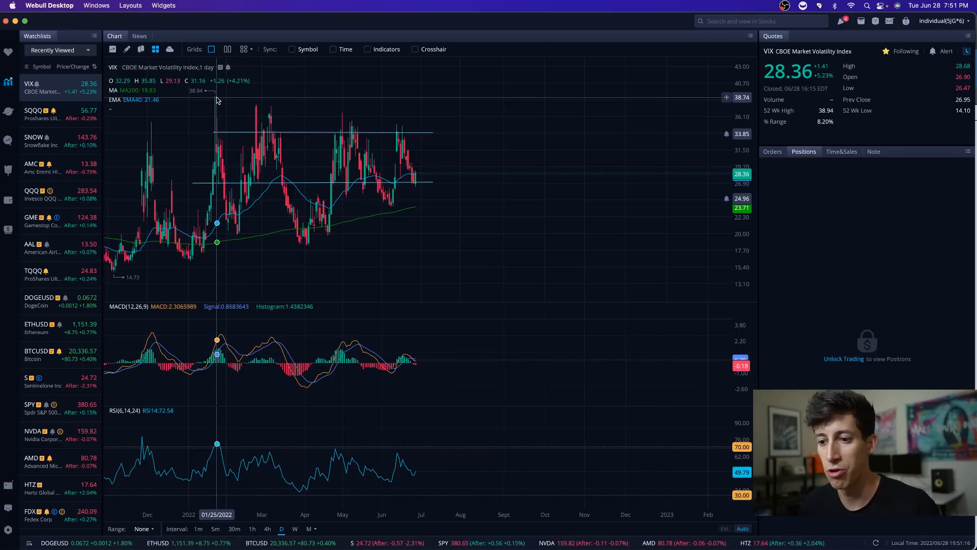
mouse_move(218, 129)
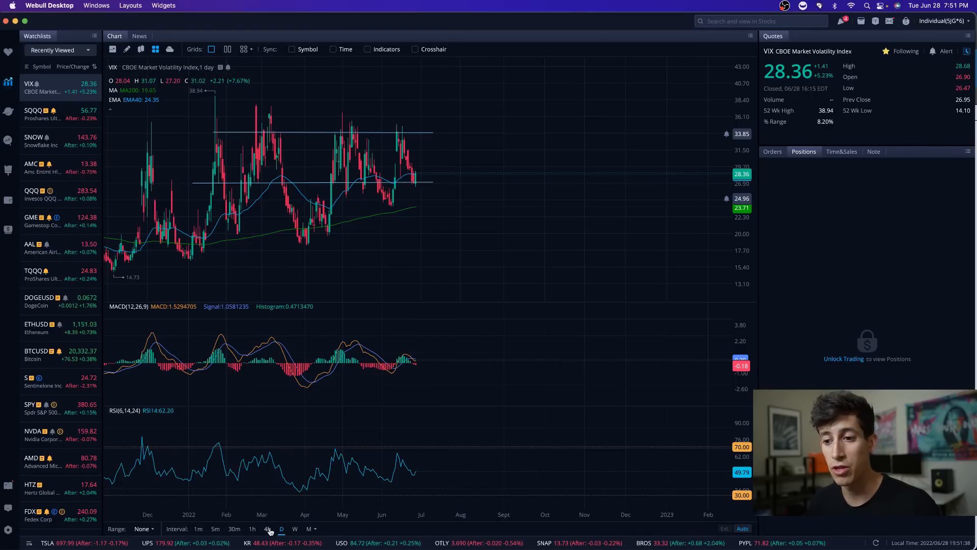
Switch the VIX chart to 1-hour candles
click(252, 528)
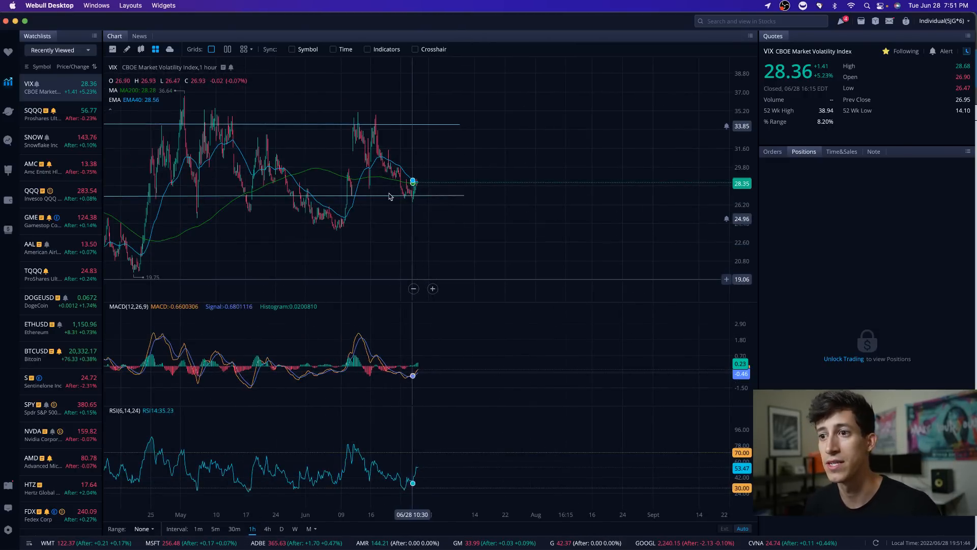
mouse_move(379, 124)
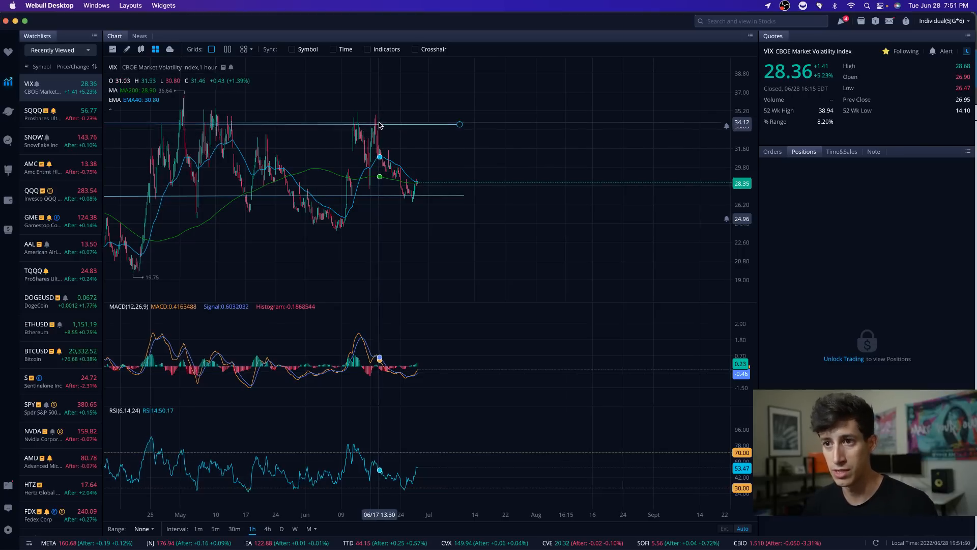
Return the VIX chart to the daily interval
click(281, 529)
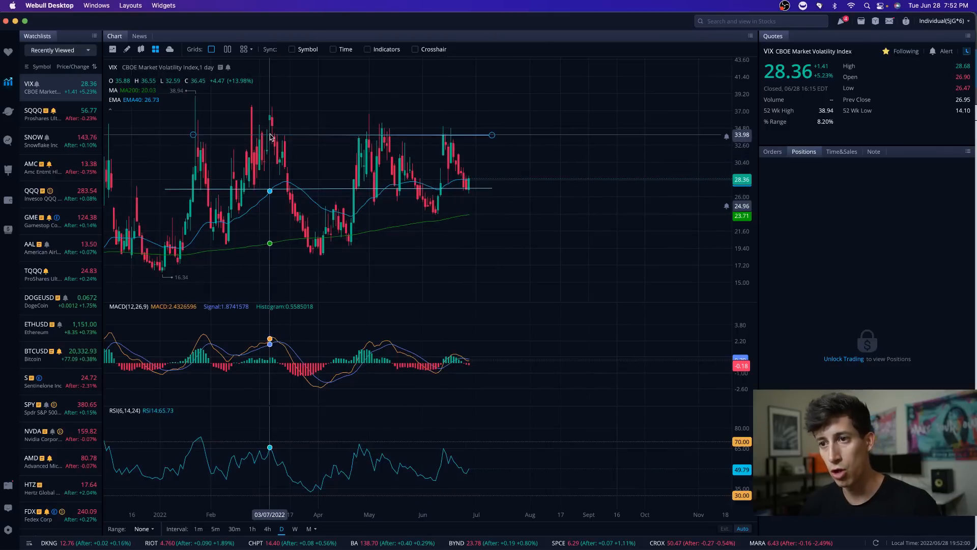
mouse_move(312, 237)
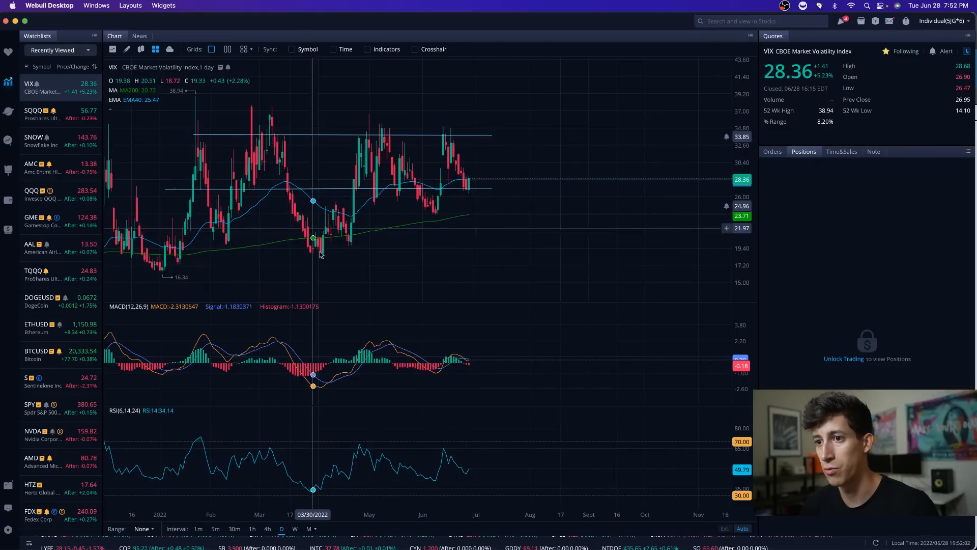
mouse_move(376, 199)
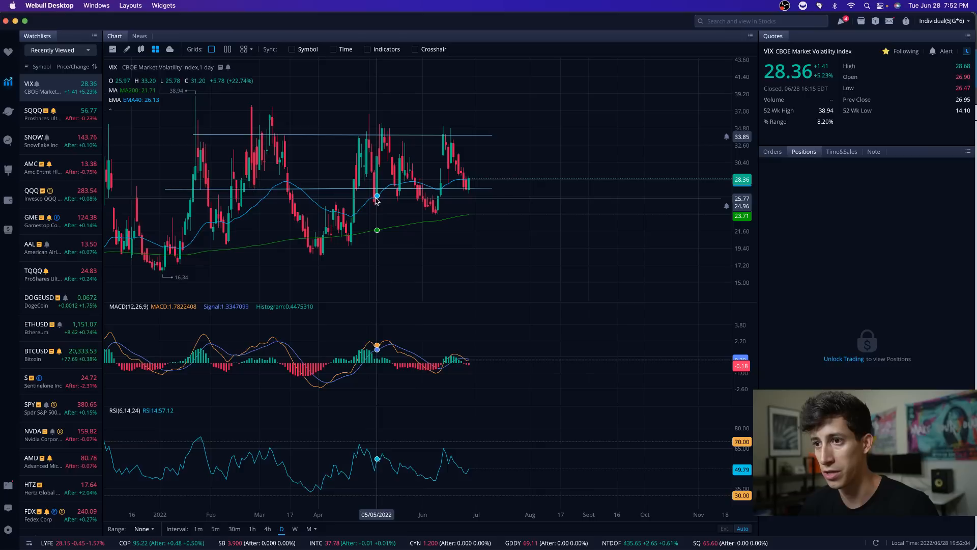
mouse_move(397, 188)
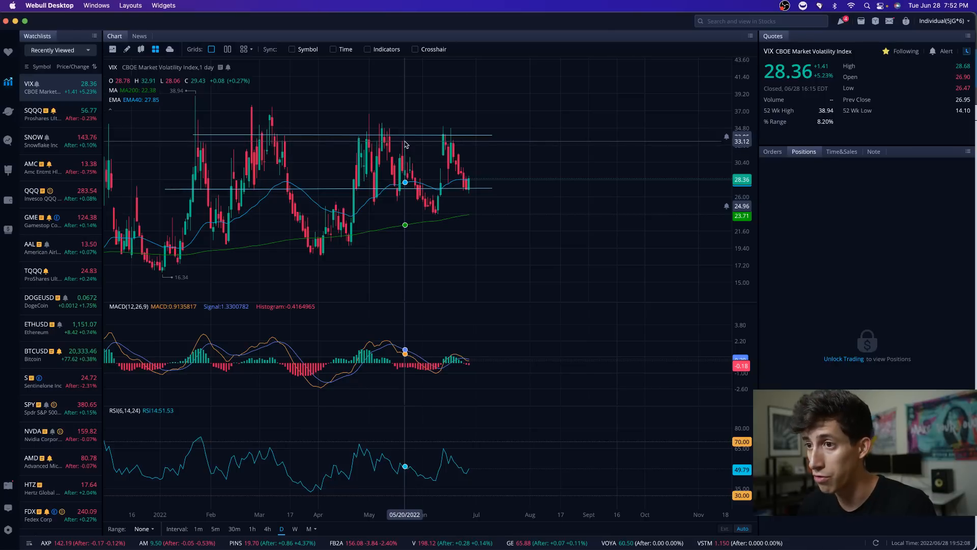
mouse_move(441, 151)
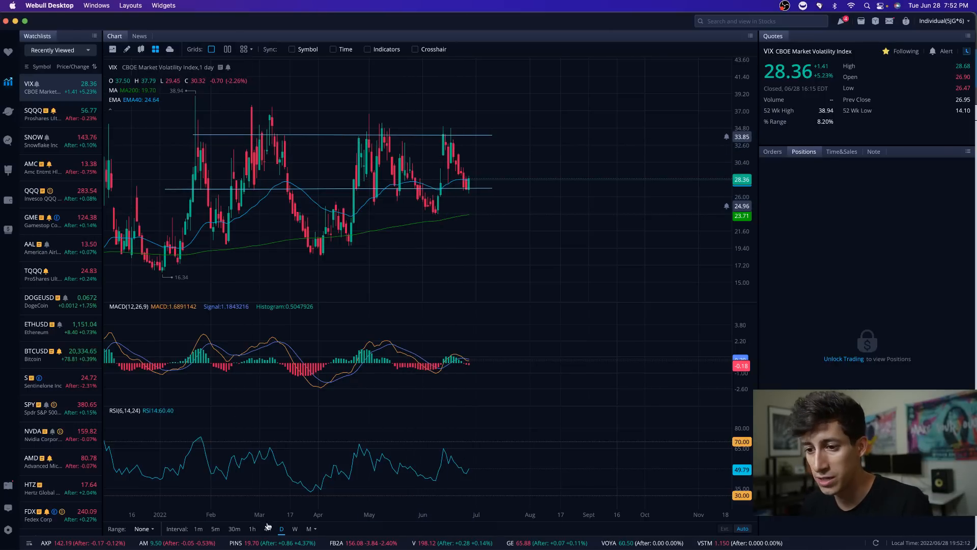
Switch the VIX chart back to hourly candles for marking levels
click(252, 529)
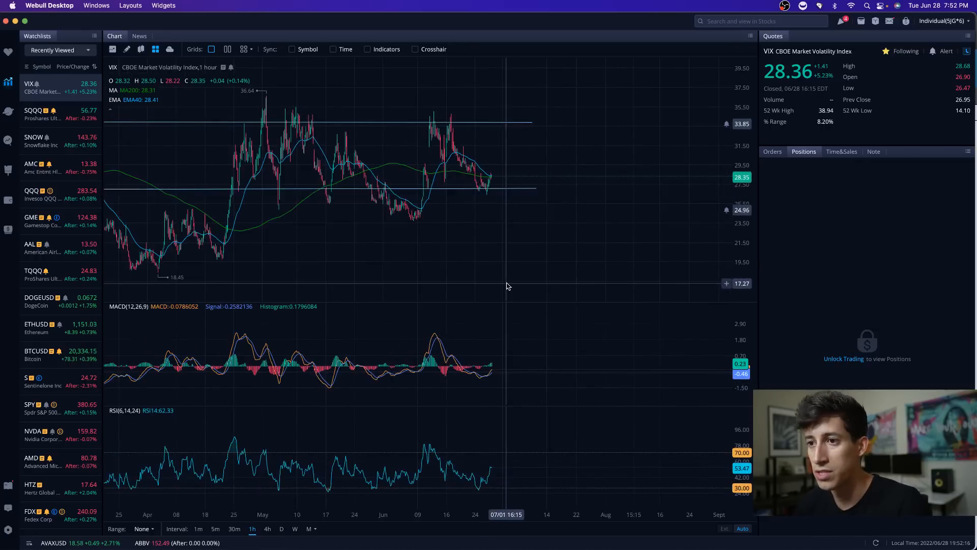
mouse_move(467, 156)
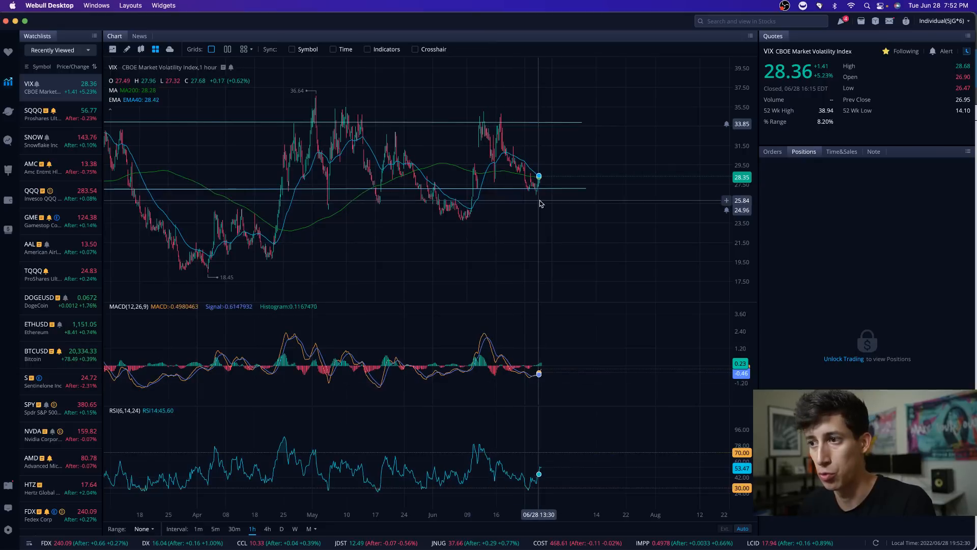
mouse_move(541, 195)
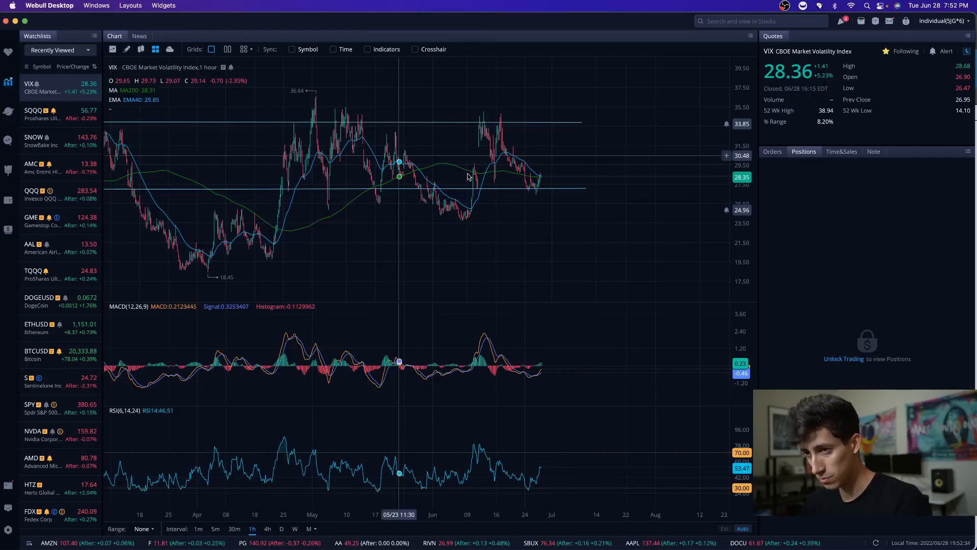
mouse_move(420, 207)
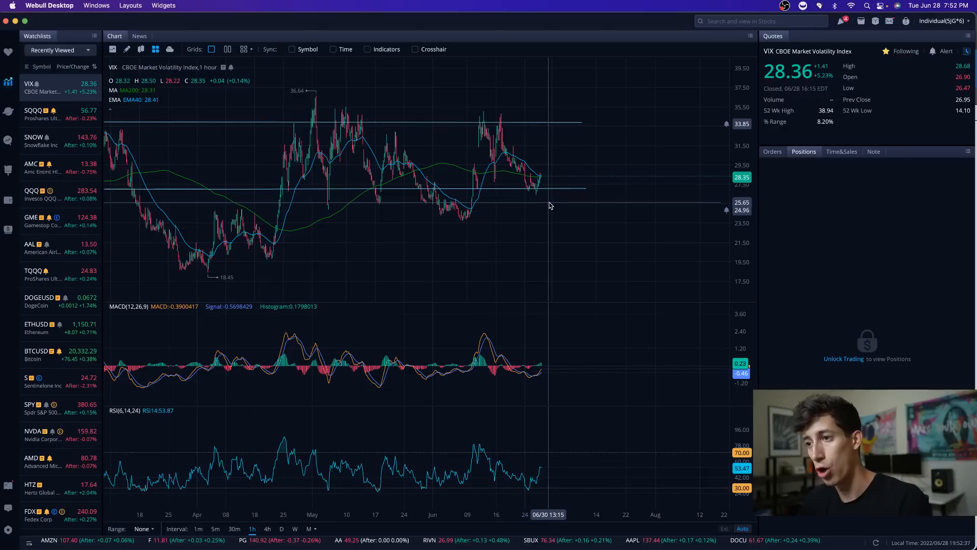
mouse_move(547, 129)
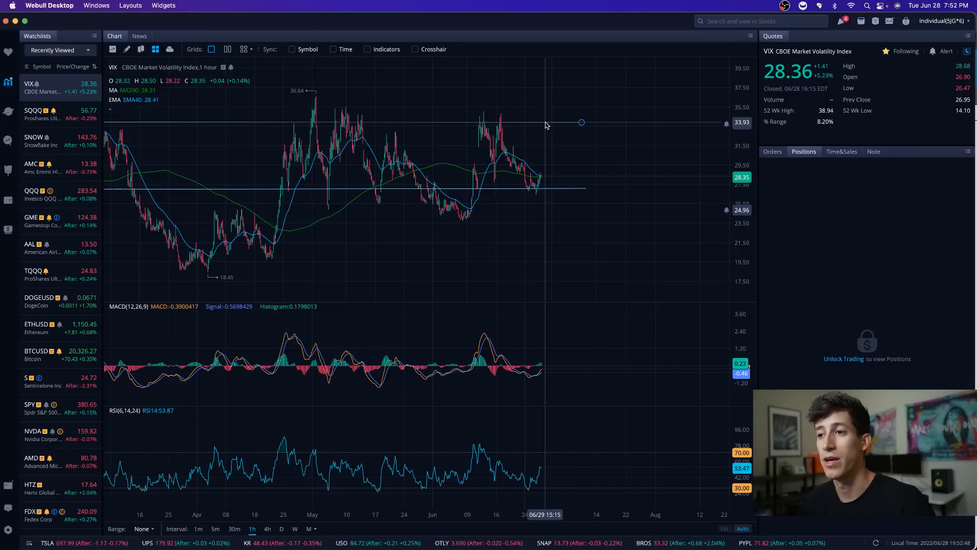
mouse_move(531, 171)
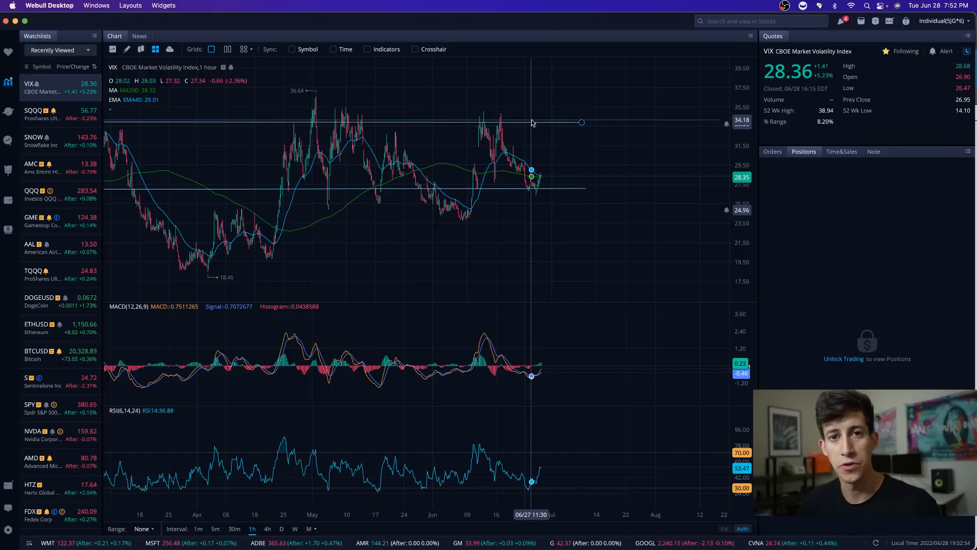
mouse_move(532, 179)
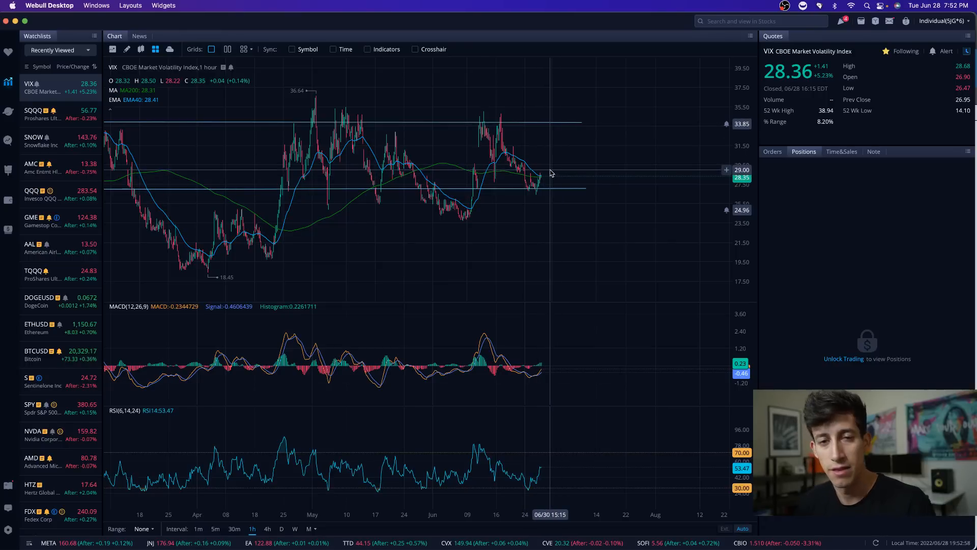
mouse_move(530, 174)
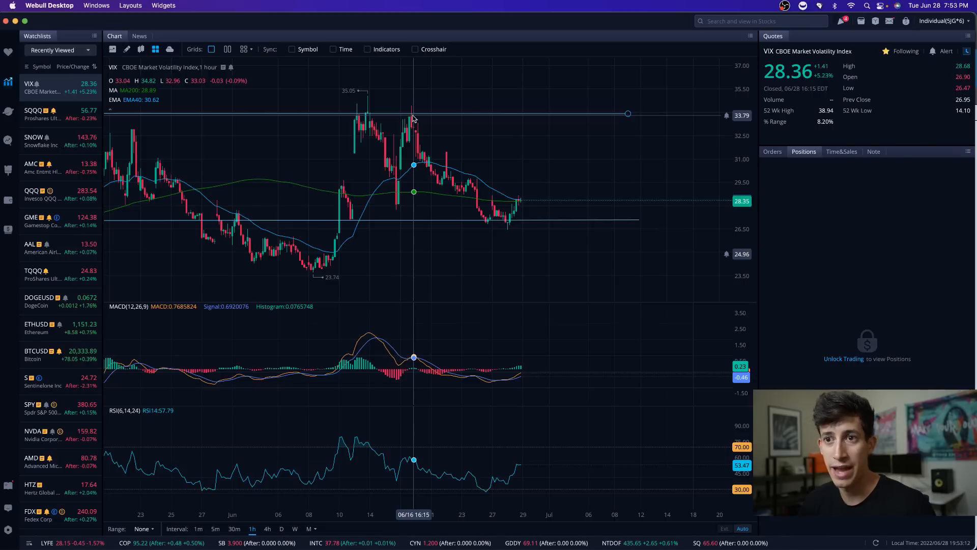
mouse_move(465, 177)
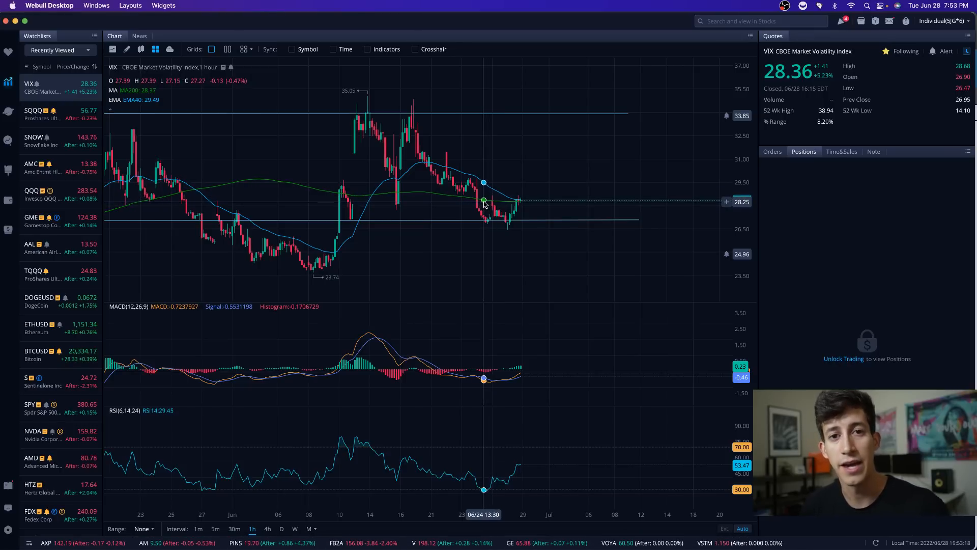
mouse_move(469, 199)
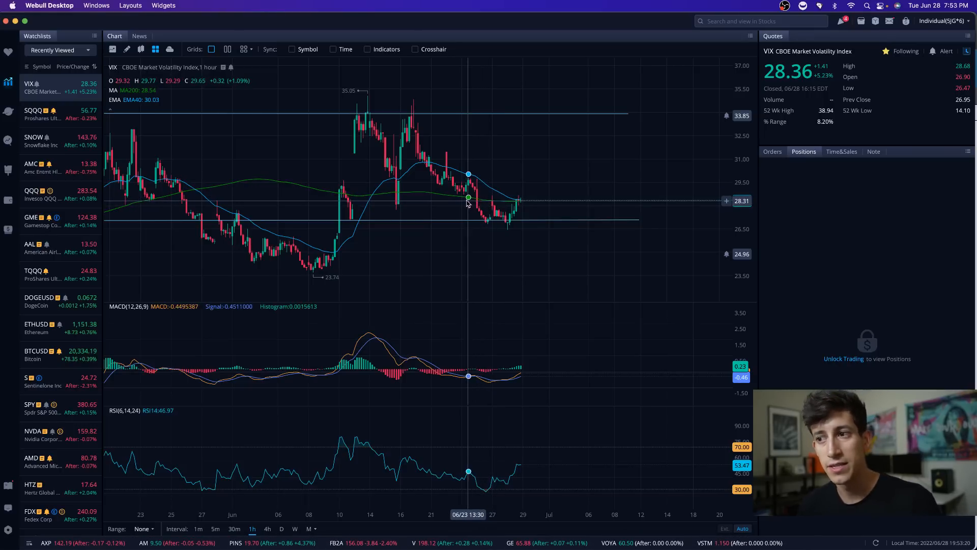
mouse_move(471, 200)
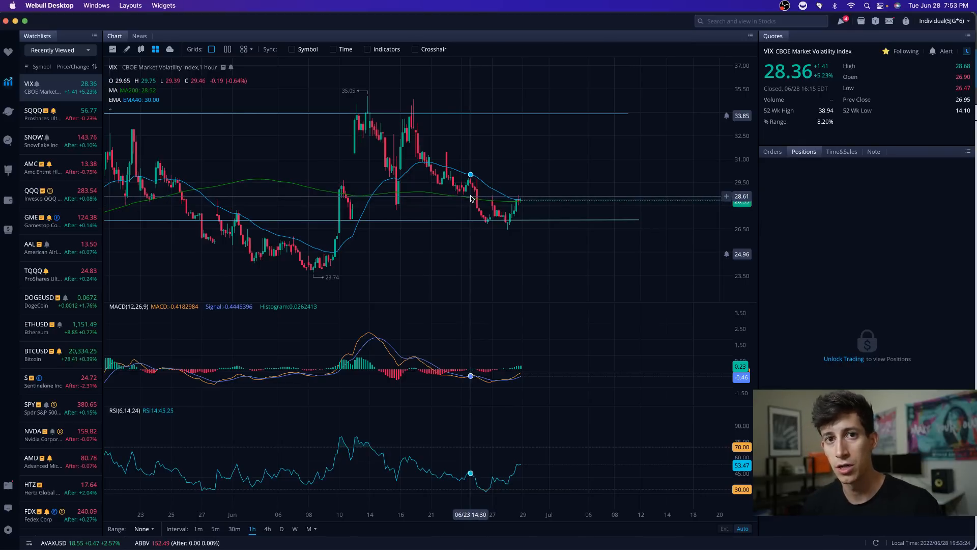
mouse_move(430, 162)
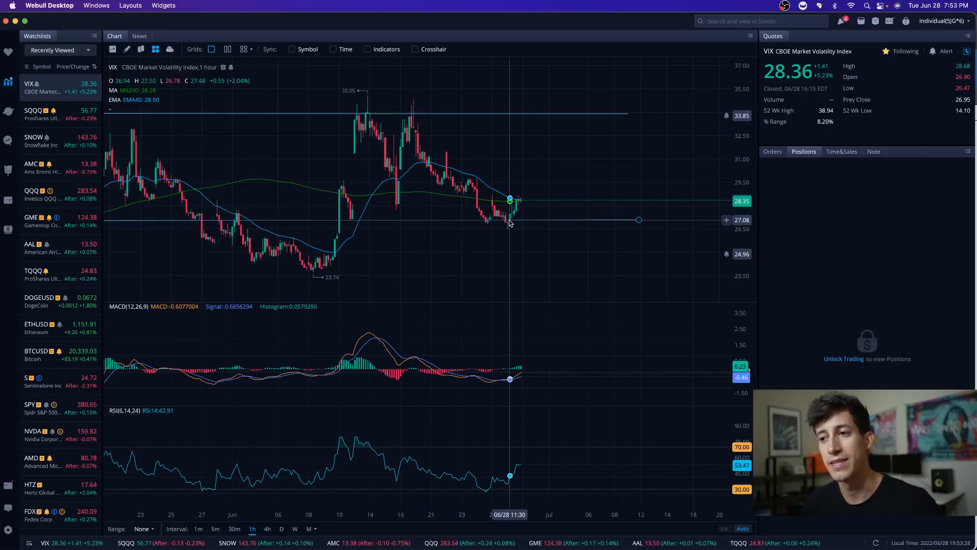
mouse_move(496, 205)
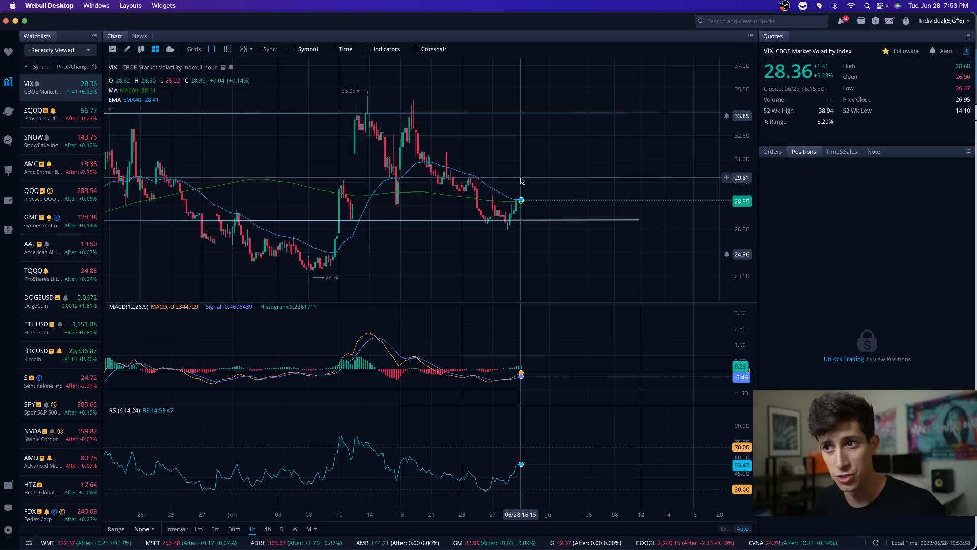
mouse_move(543, 126)
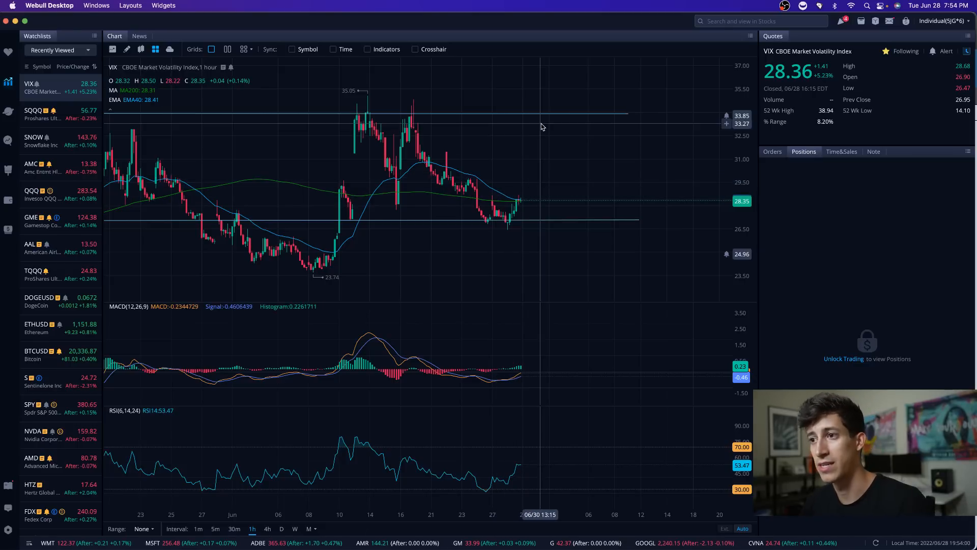
mouse_move(542, 119)
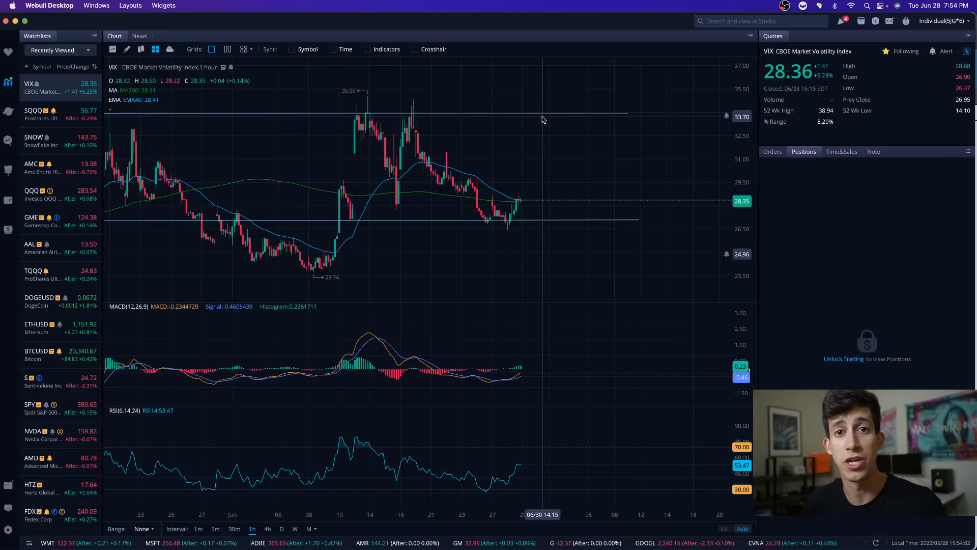
mouse_move(541, 120)
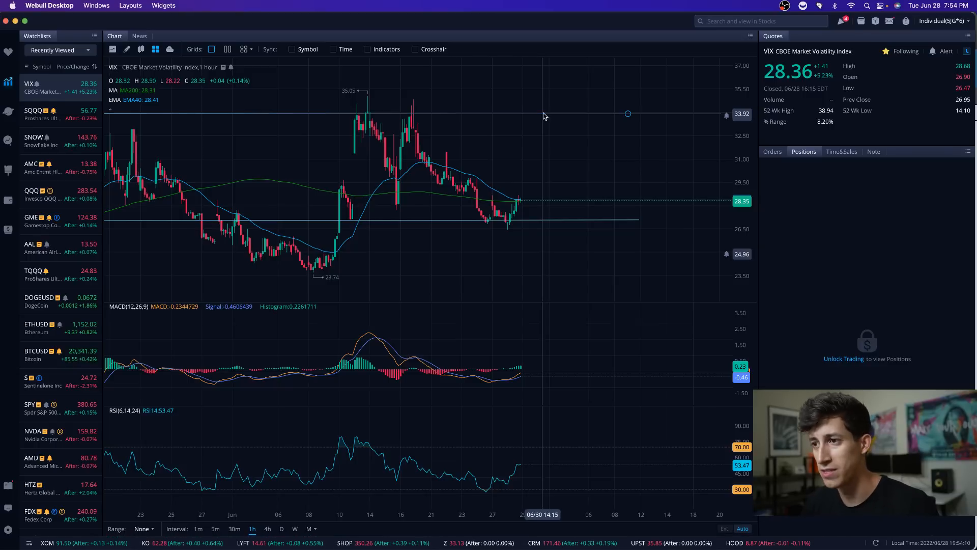
mouse_move(430, 129)
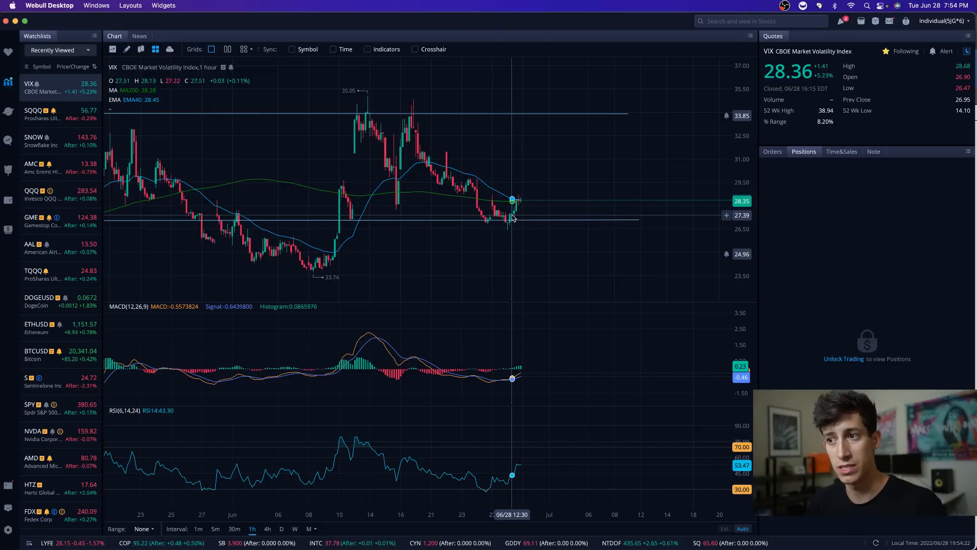
mouse_move(493, 200)
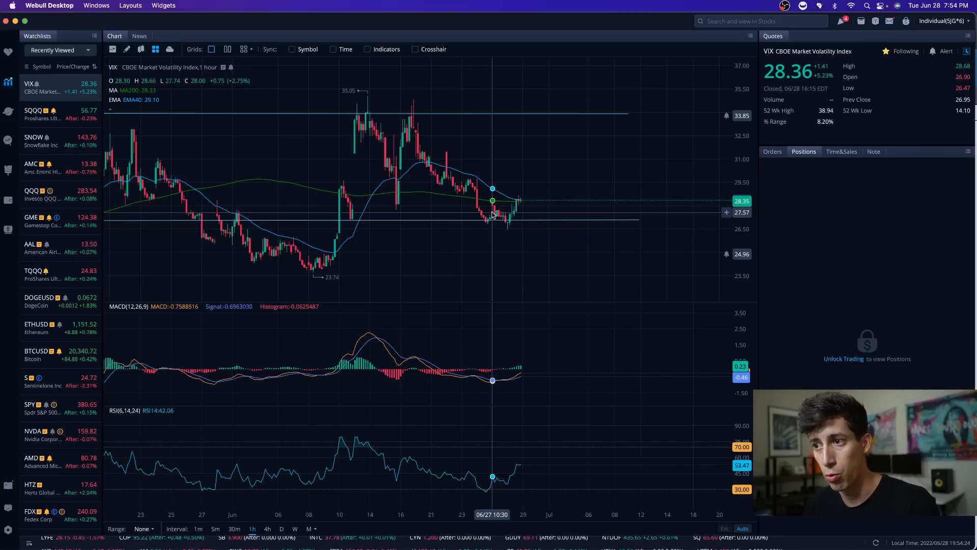
mouse_move(537, 144)
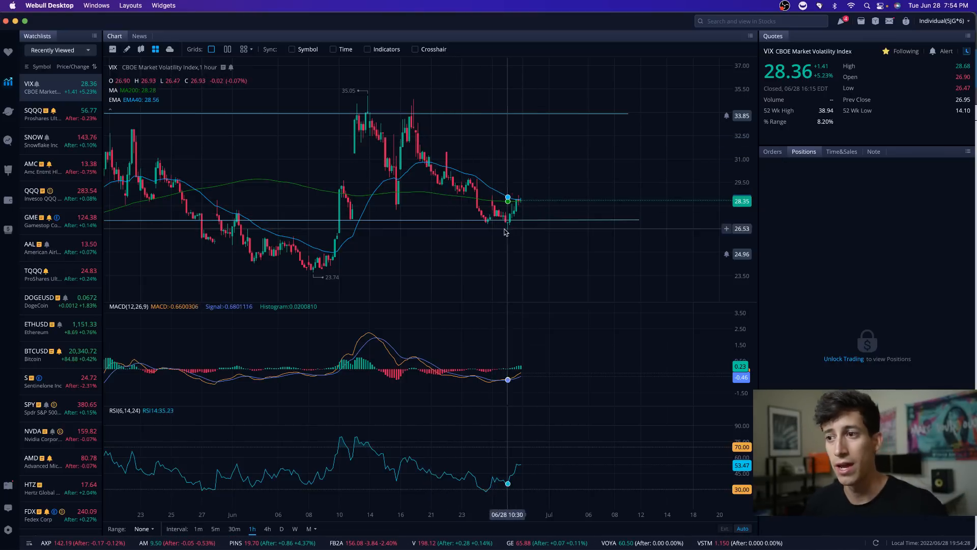
mouse_move(494, 154)
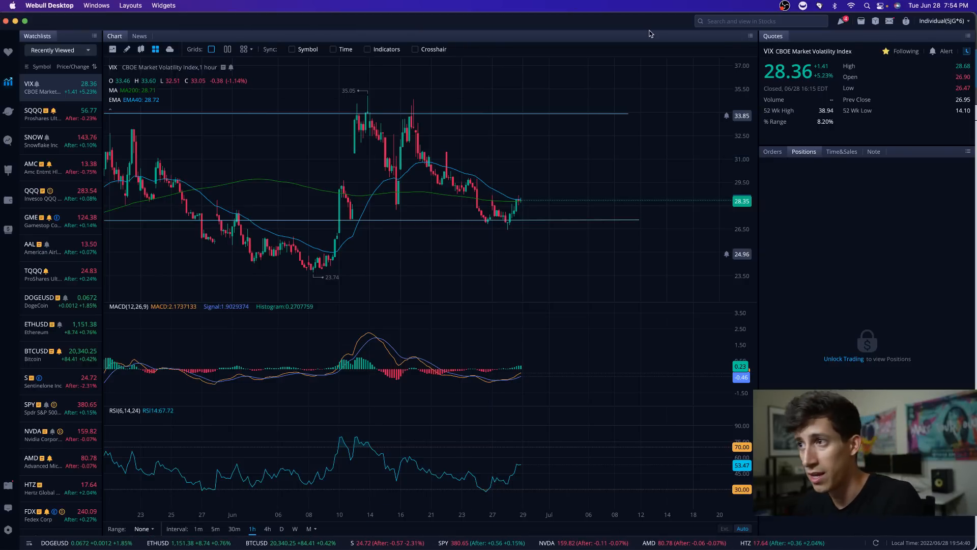
Search TQQQ, load ProShares UltraPro QQQ and show it as daily candles
text(tqqq)
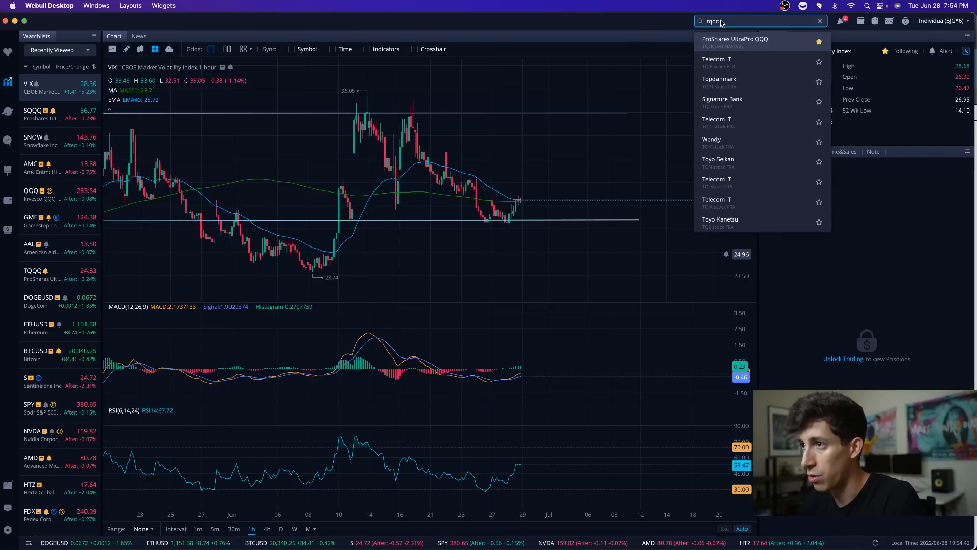
click(735, 41)
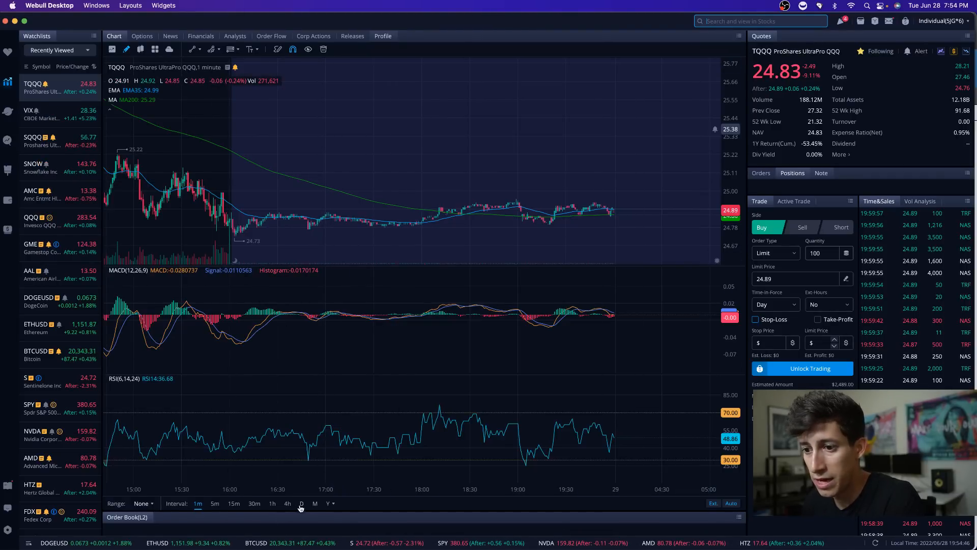
click(301, 503)
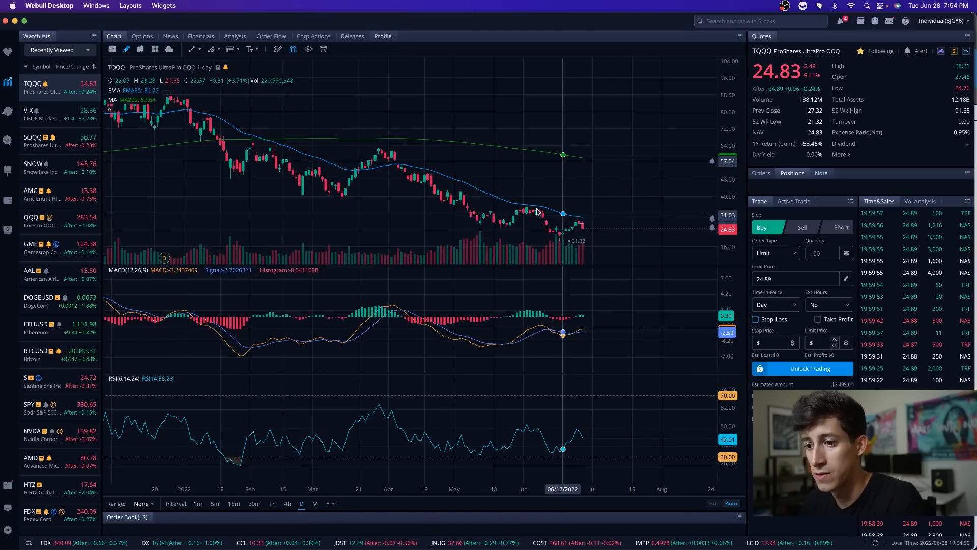
mouse_move(431, 157)
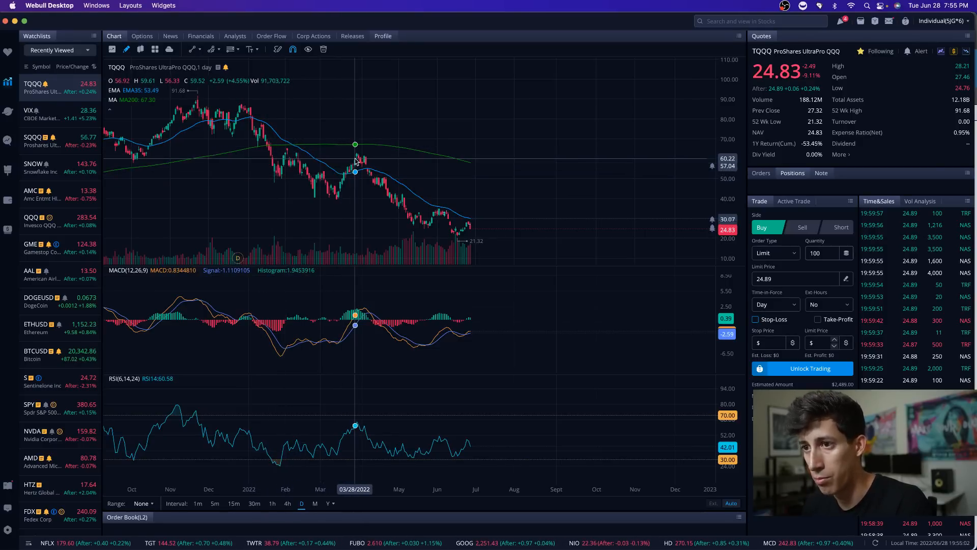
mouse_move(364, 156)
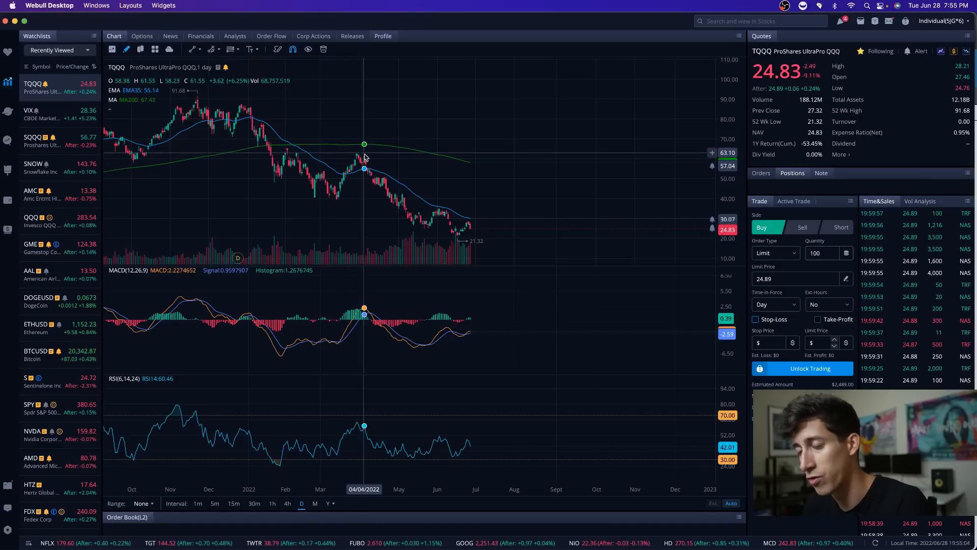
mouse_move(403, 195)
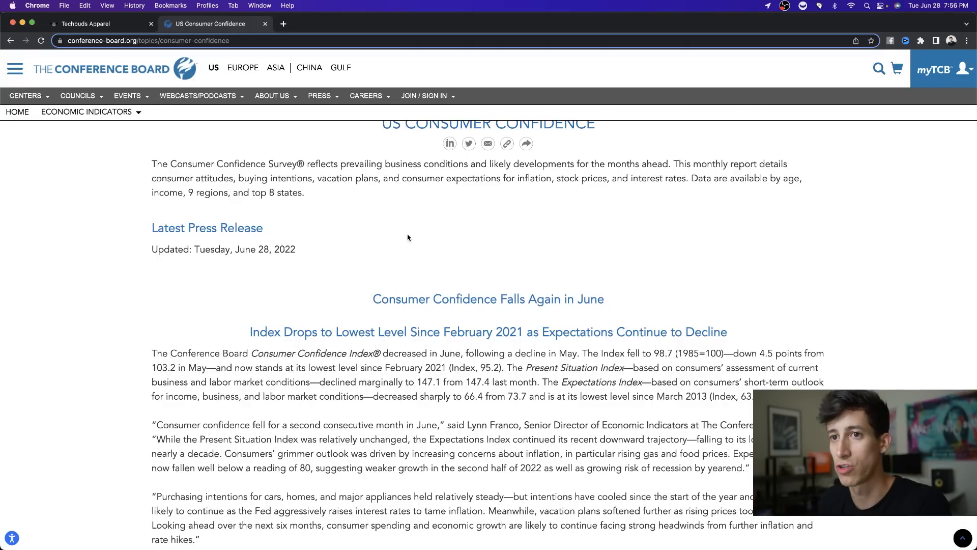
Switch from Webull to the Techbuds Apparel store page in the browser
click(94, 24)
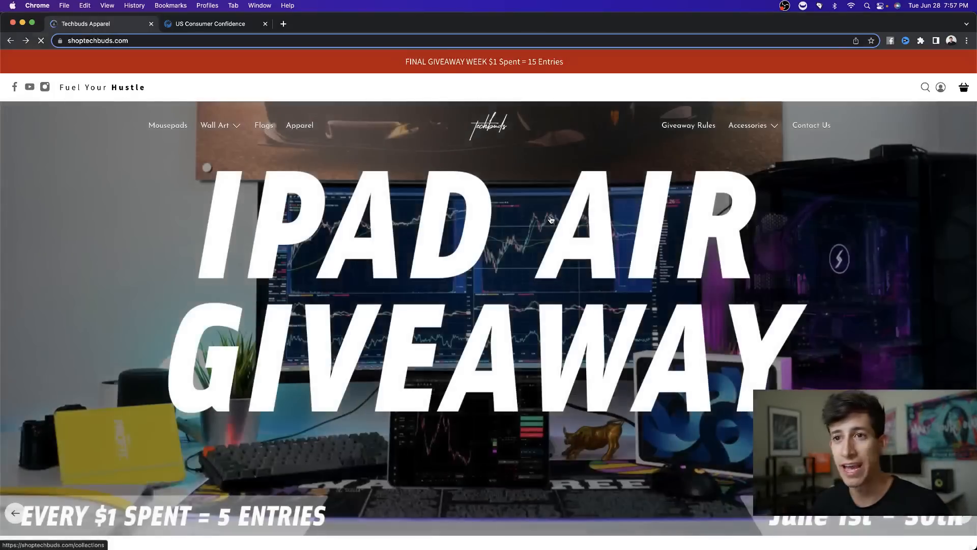
Highlight the '$1 Spent = 15 Entries' giveaway banner text
drag(488, 61, 520, 61)
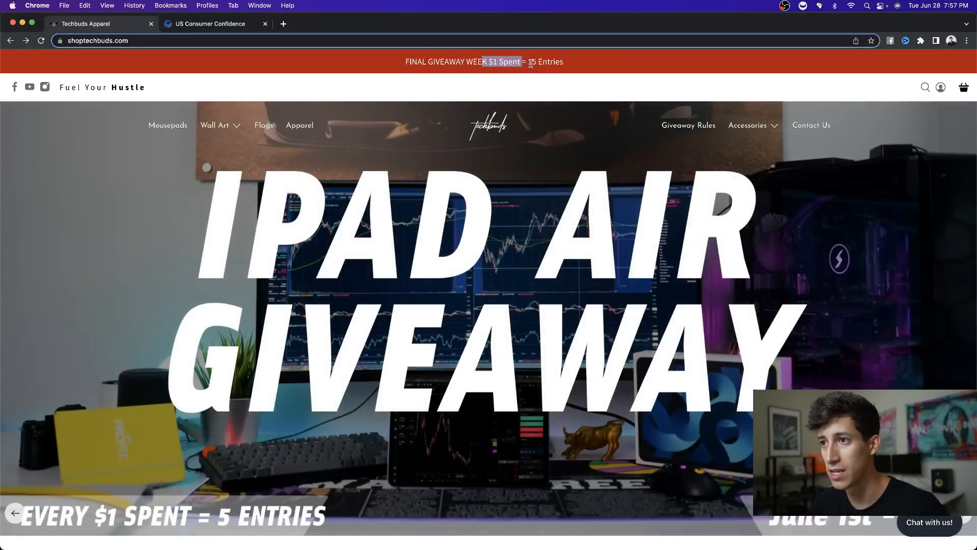
Scroll the shoptechbuds.com homepage through the Wall Art, Mouse Pad and Flag collections
scroll(down, 3)
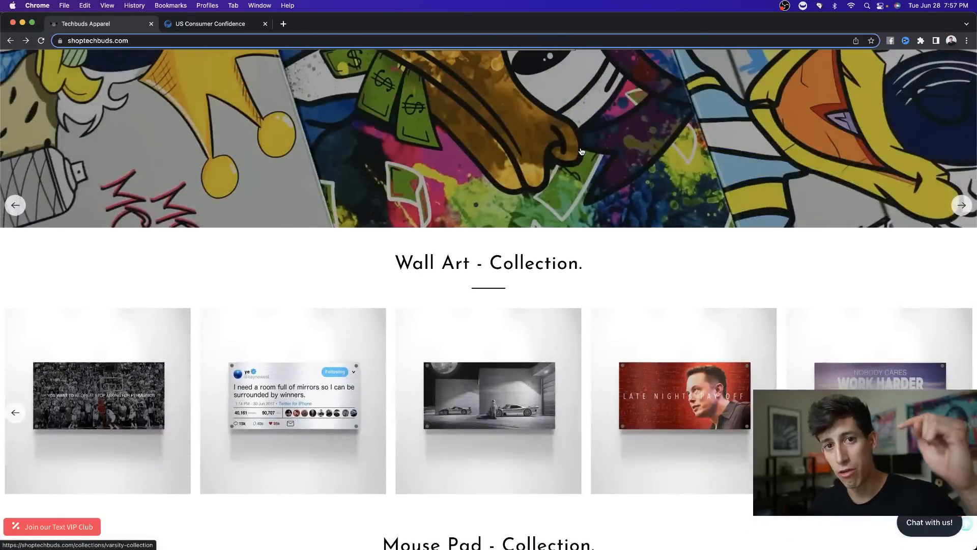
scroll(up, 3)
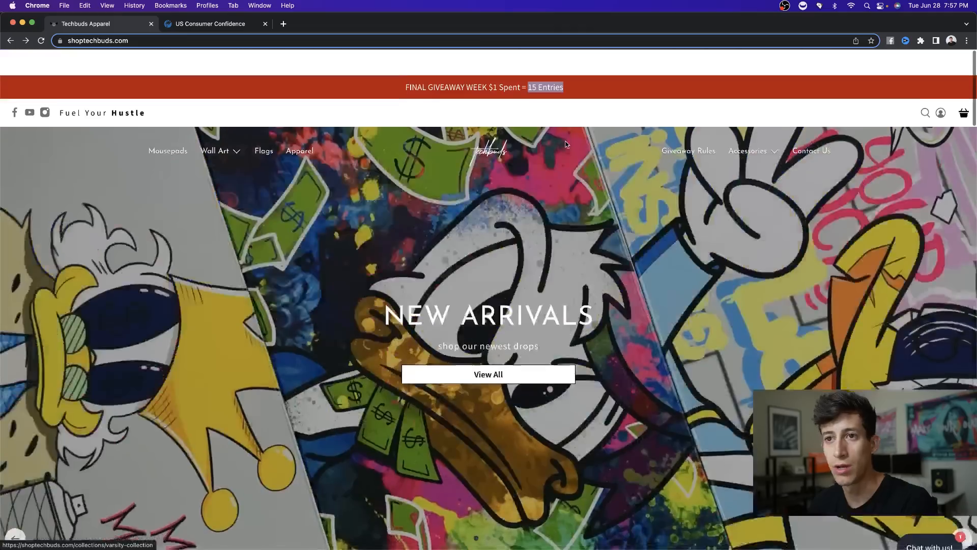
scroll(down, 3)
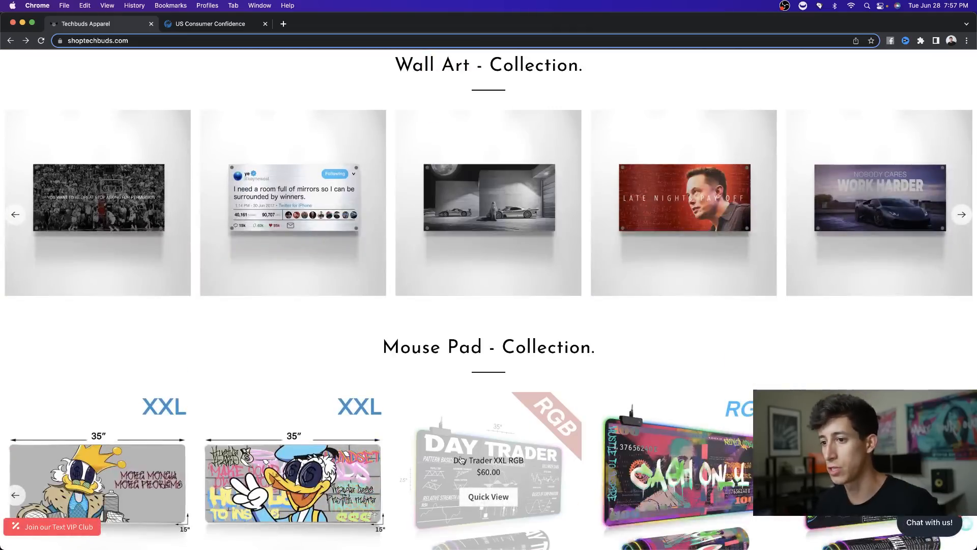
scroll(down, 3)
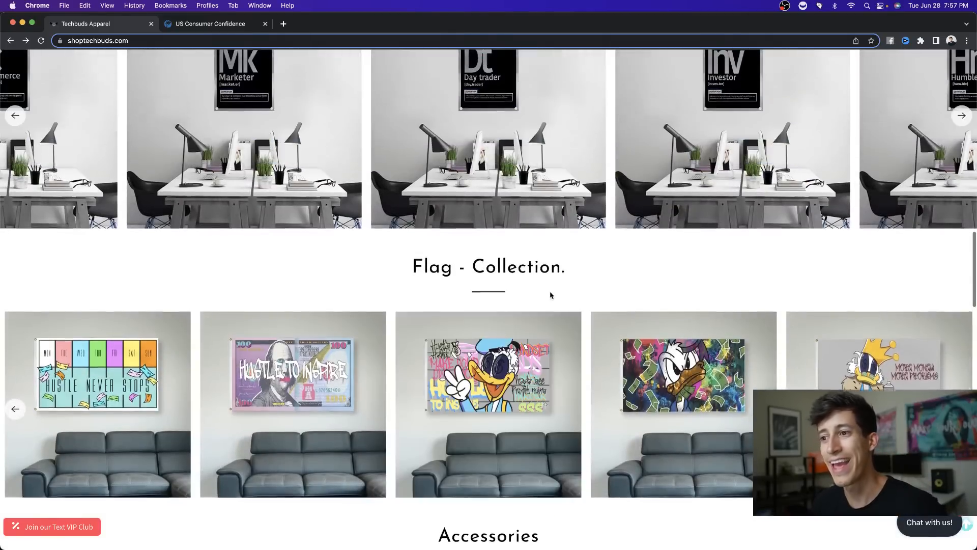
scroll(down, 3)
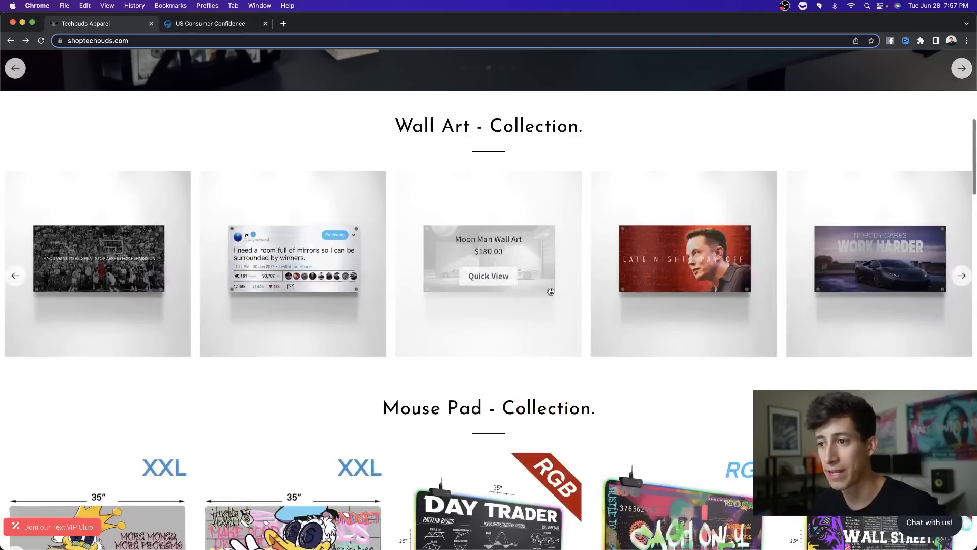
scroll(down, 3)
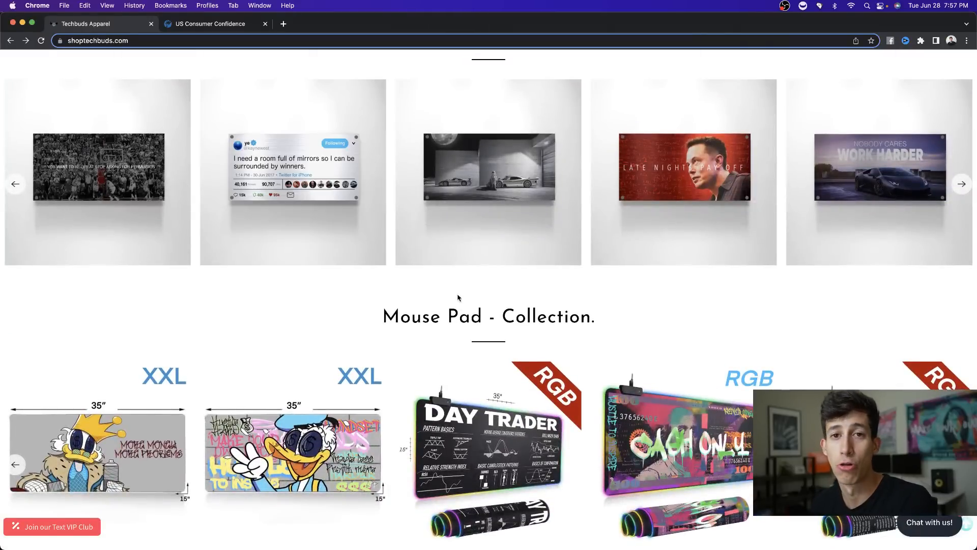
scroll(up, 3)
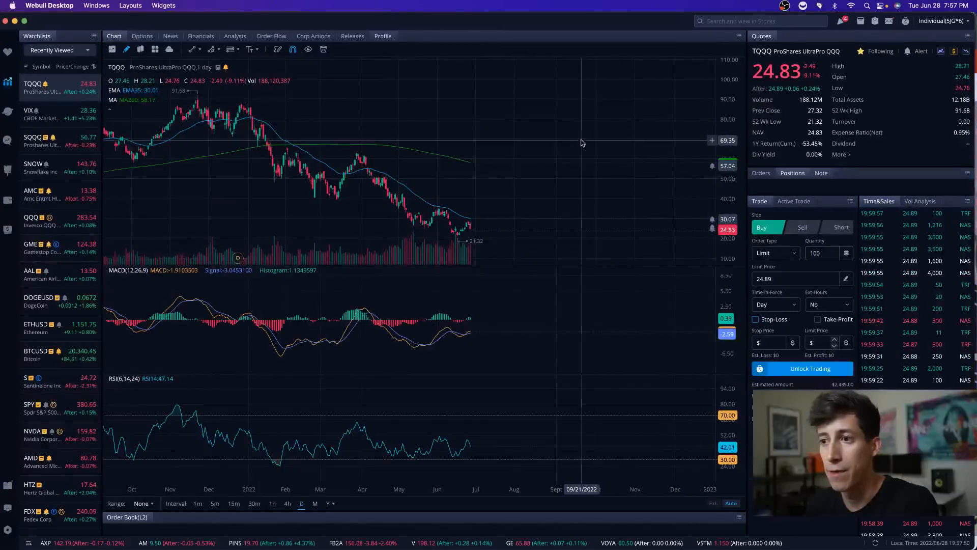
mouse_move(582, 142)
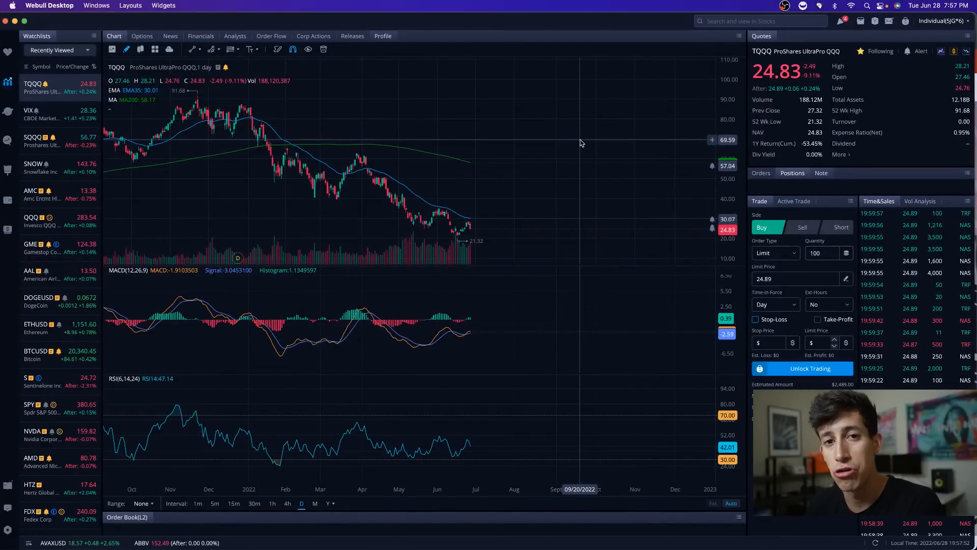